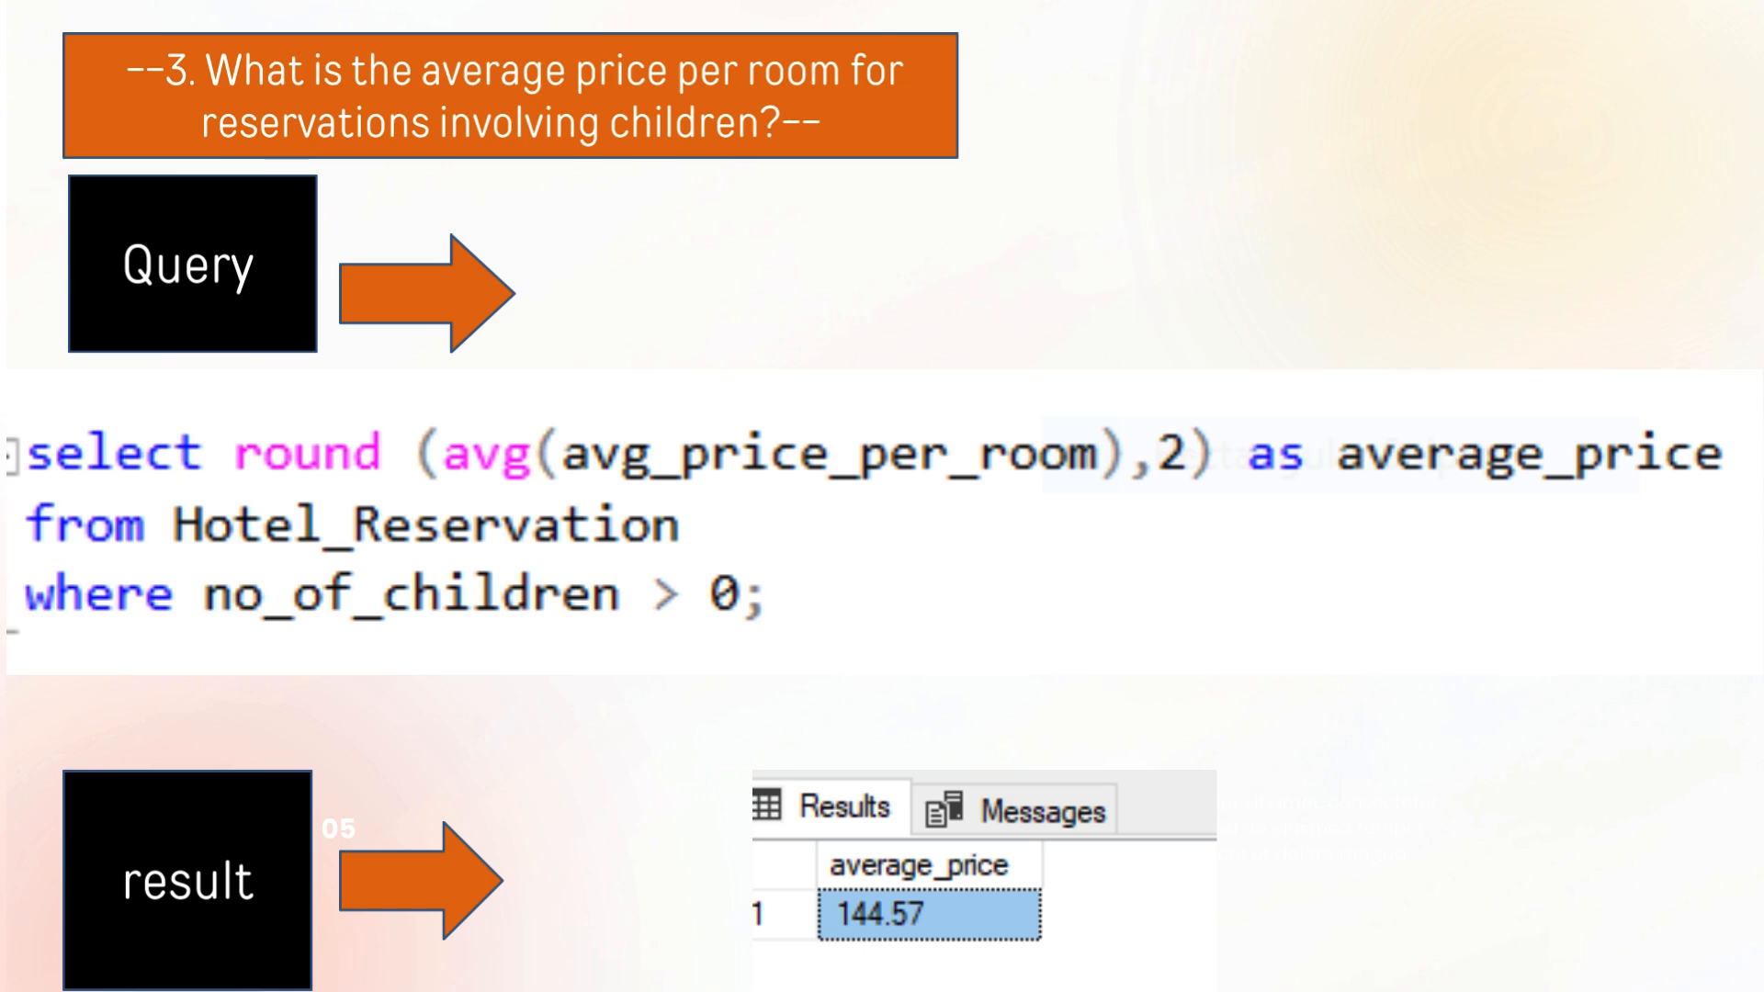
- Advance the slideshow to question 5, the most commonly booked room type query
{"action": "key", "text": "Right"}
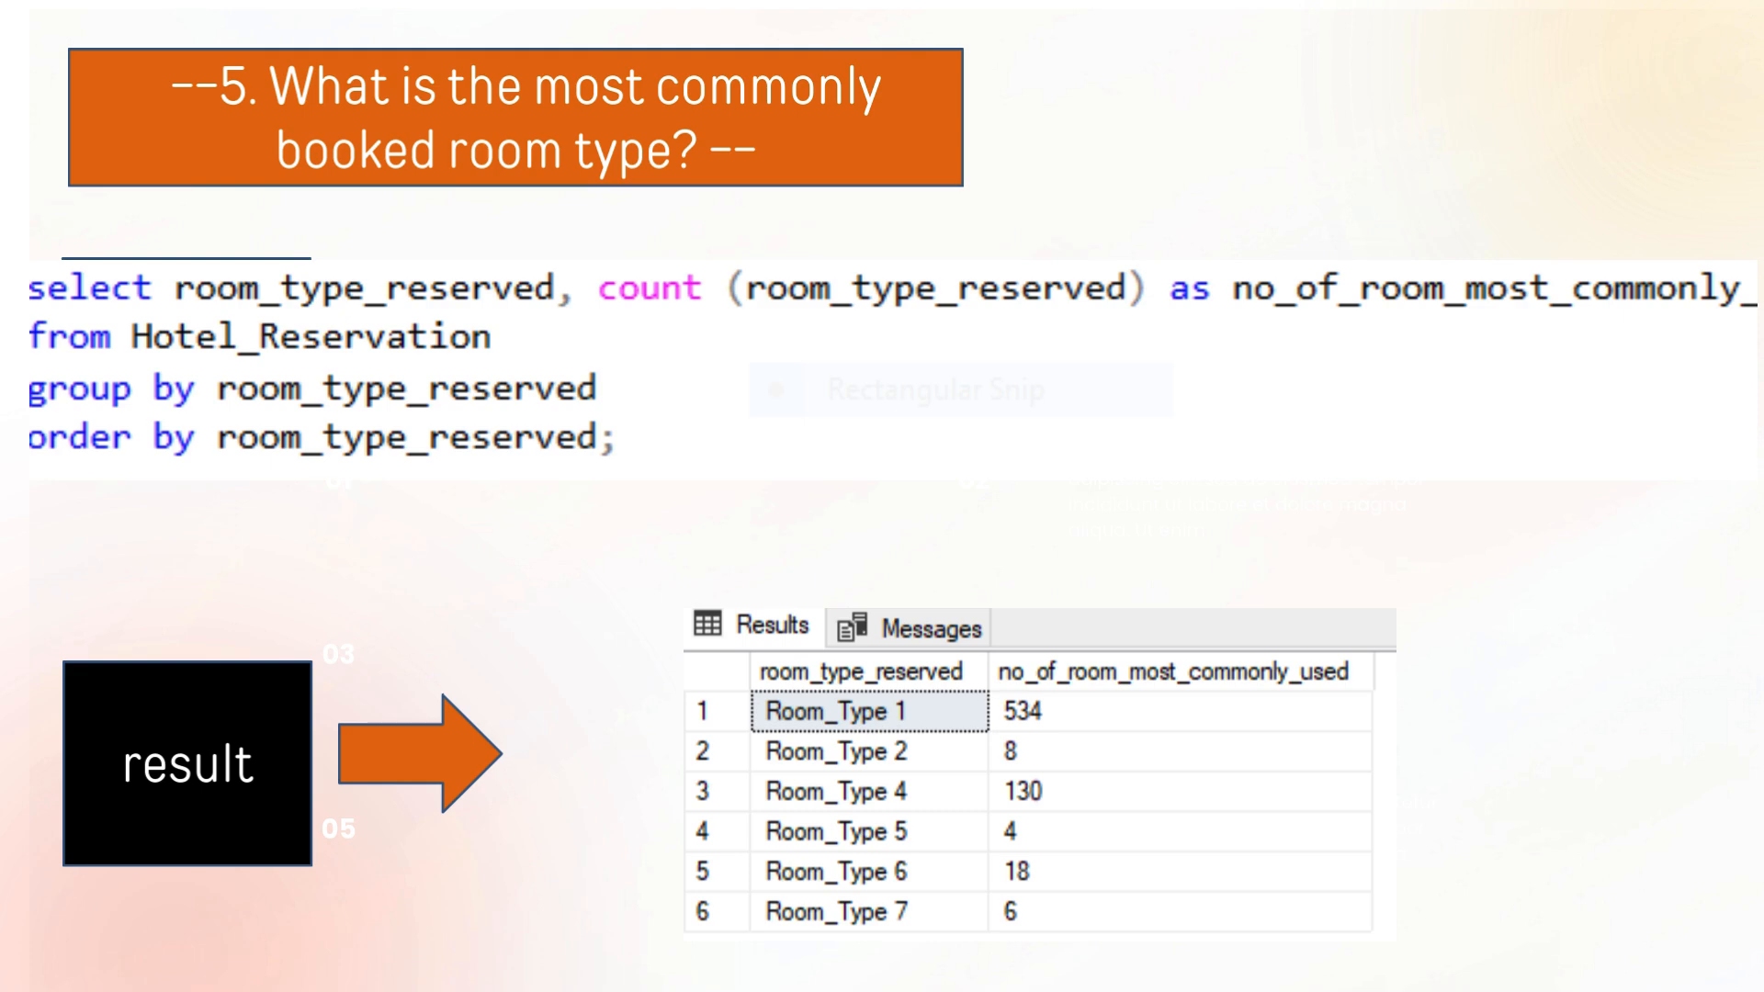
- Advance to question 6, counting reservations with weekend nights (result 383)
{"action": "key", "text": "Right"}
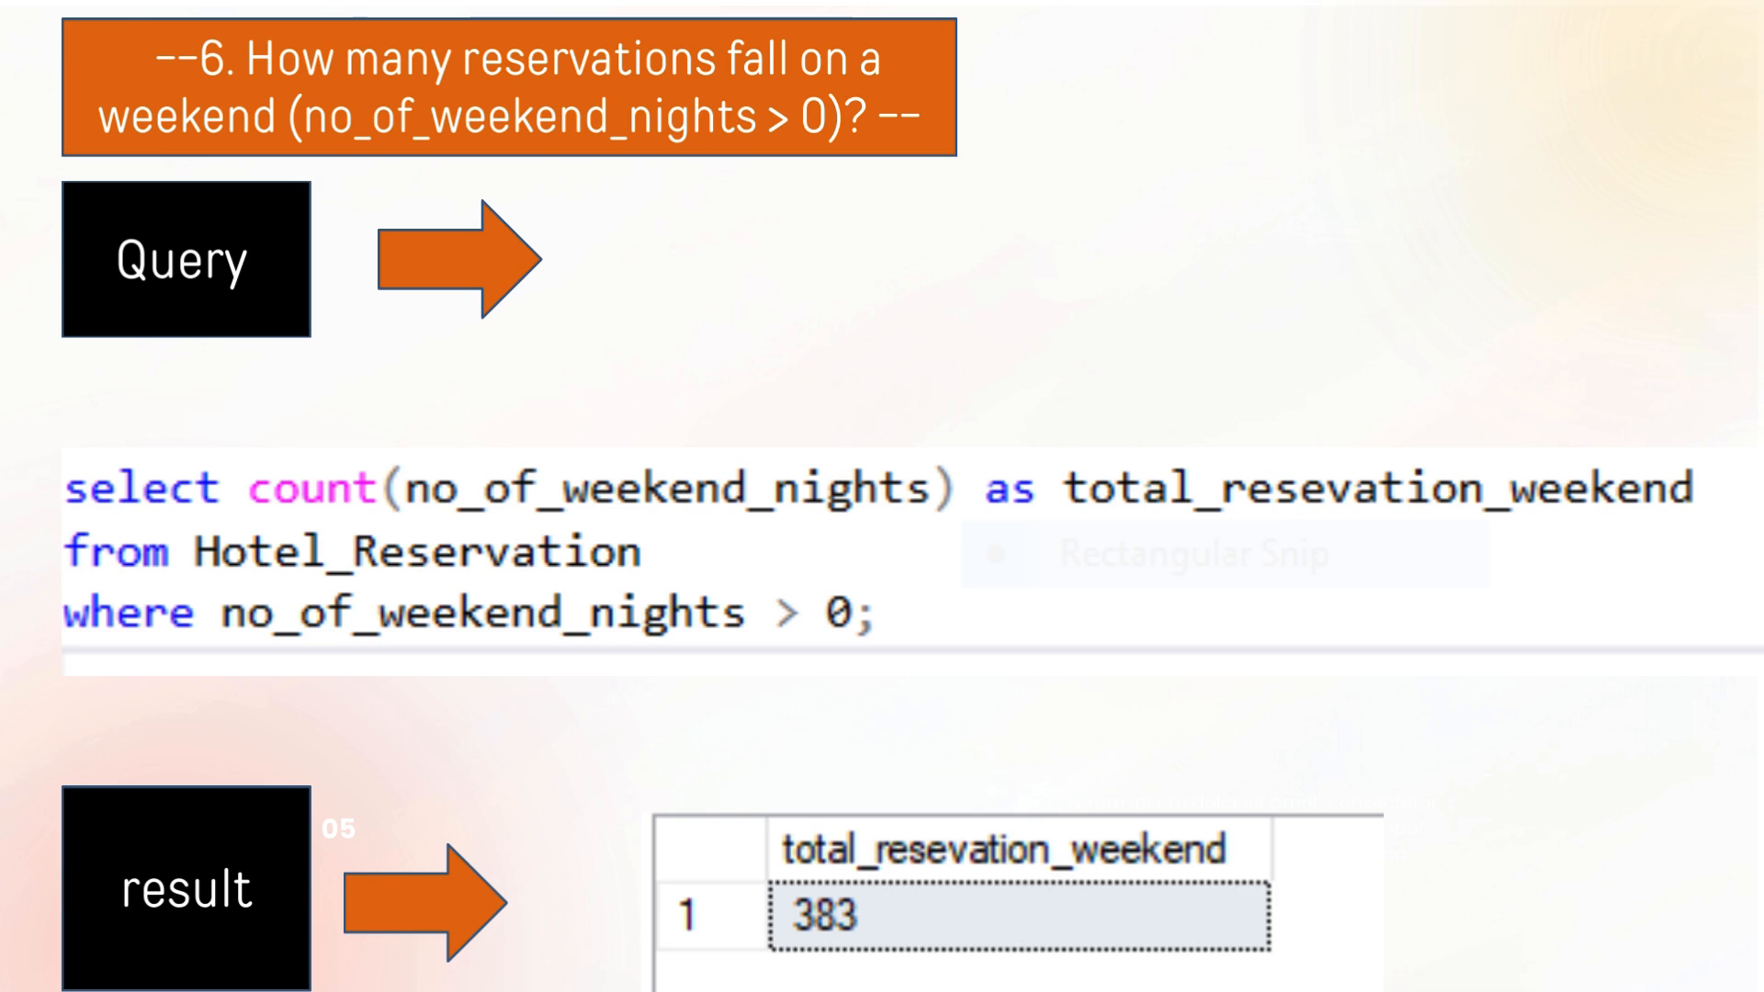